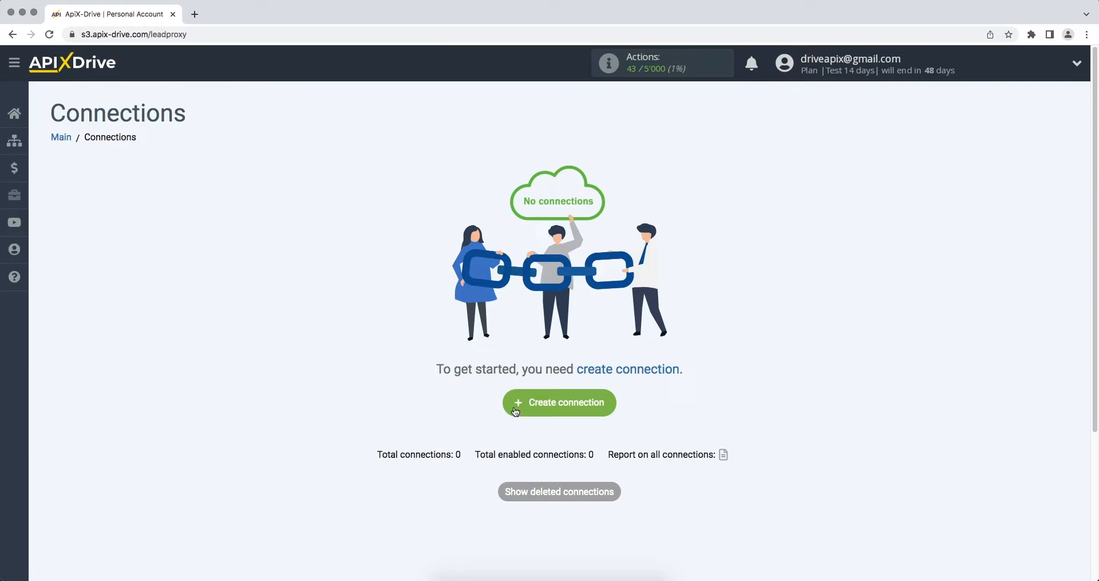
Create a new connection and scroll the source-system list down to Smartsheet.
click(559, 402)
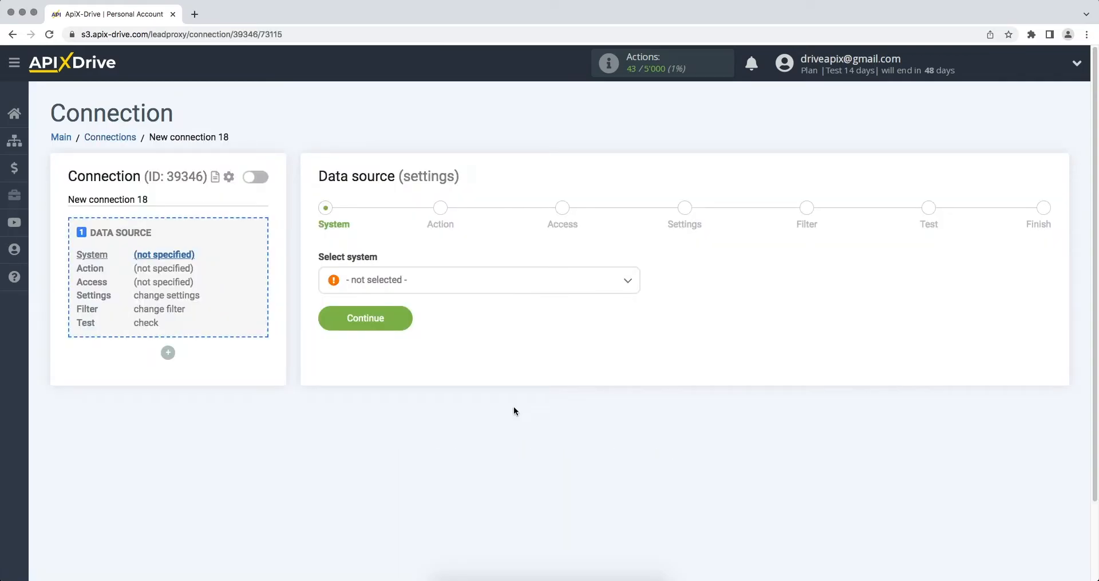
mouse_move(517, 405)
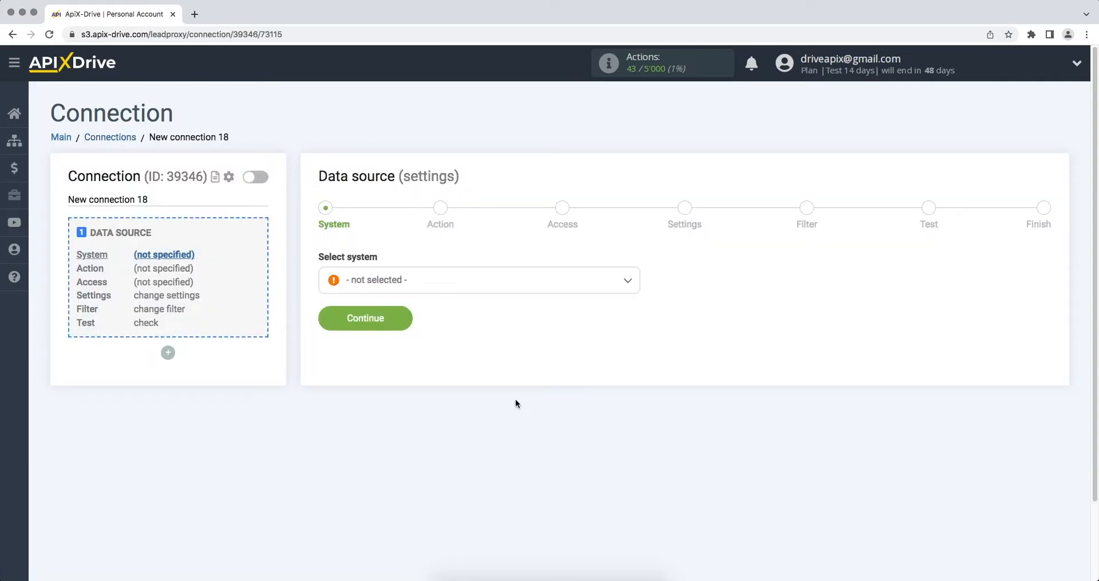
click(479, 279)
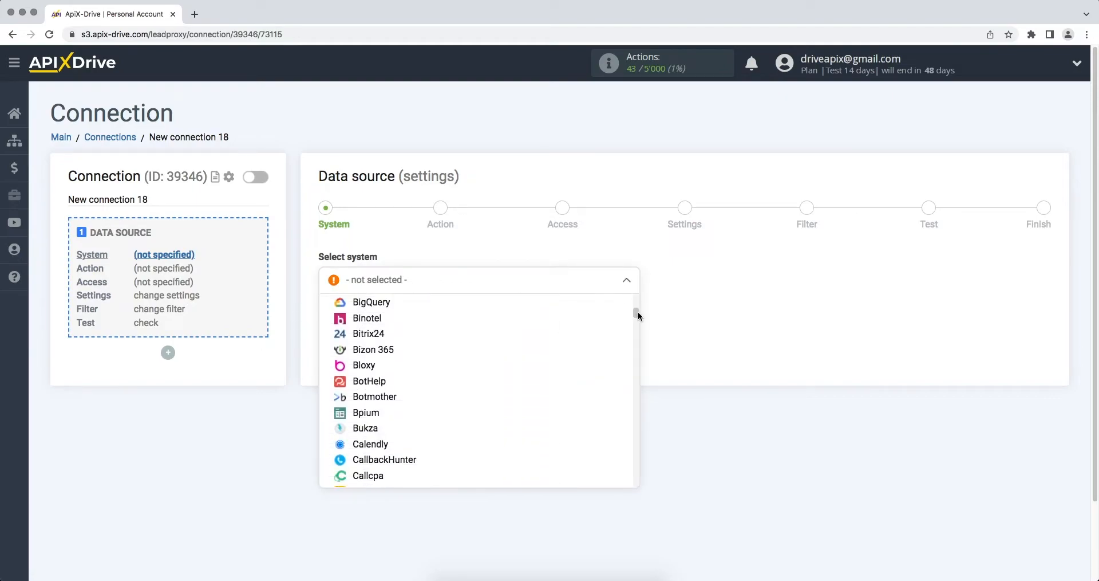
scroll(down, 3)
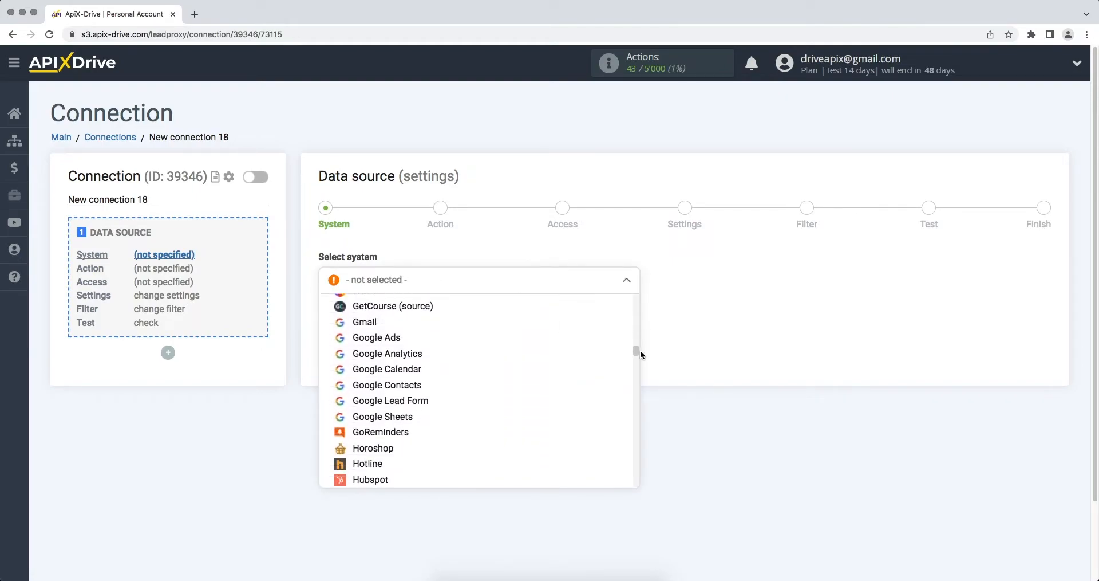
scroll(down, 3)
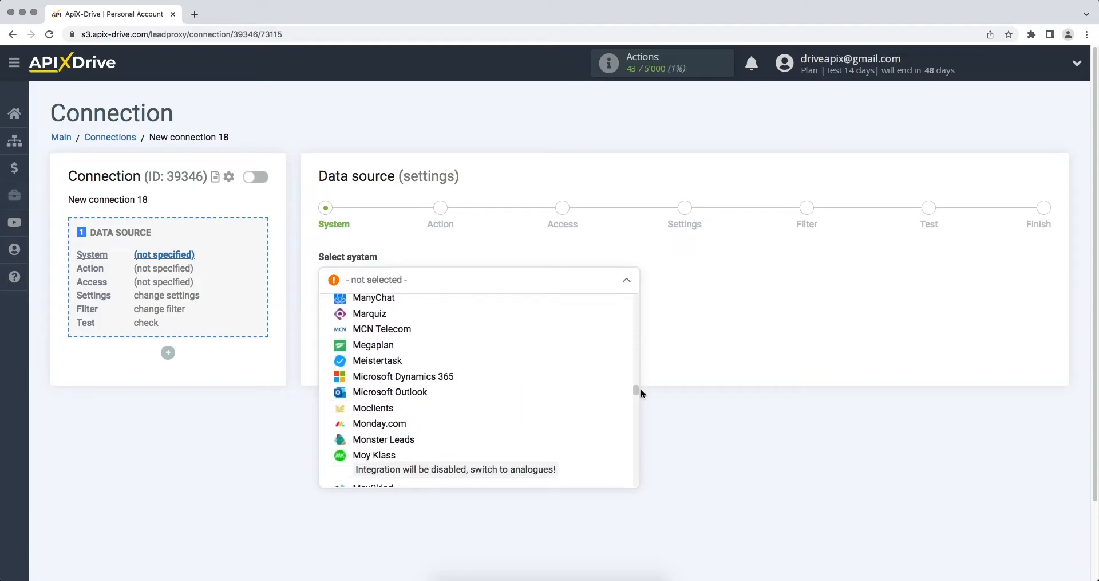
scroll(down, 3)
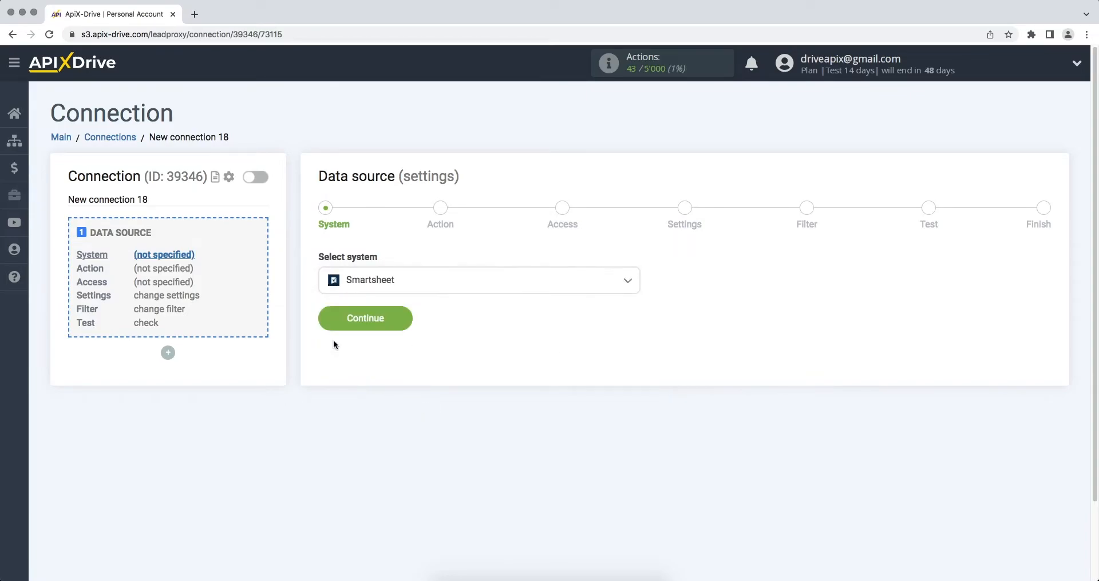
Confirm Smartsheet as source with the Get ROWS (new) action and proceed to account access.
click(364, 317)
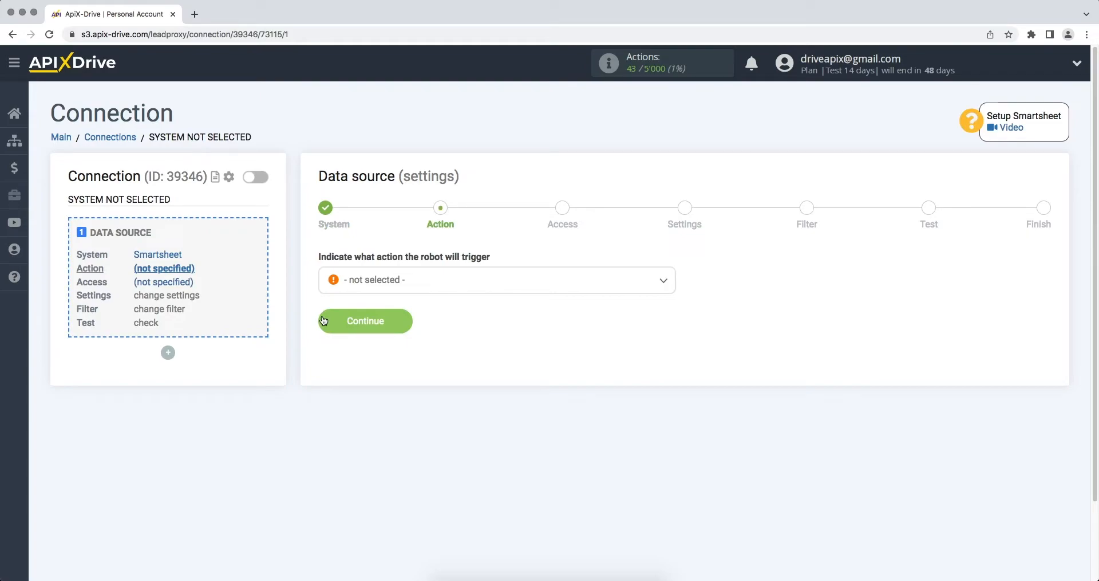
mouse_move(370, 284)
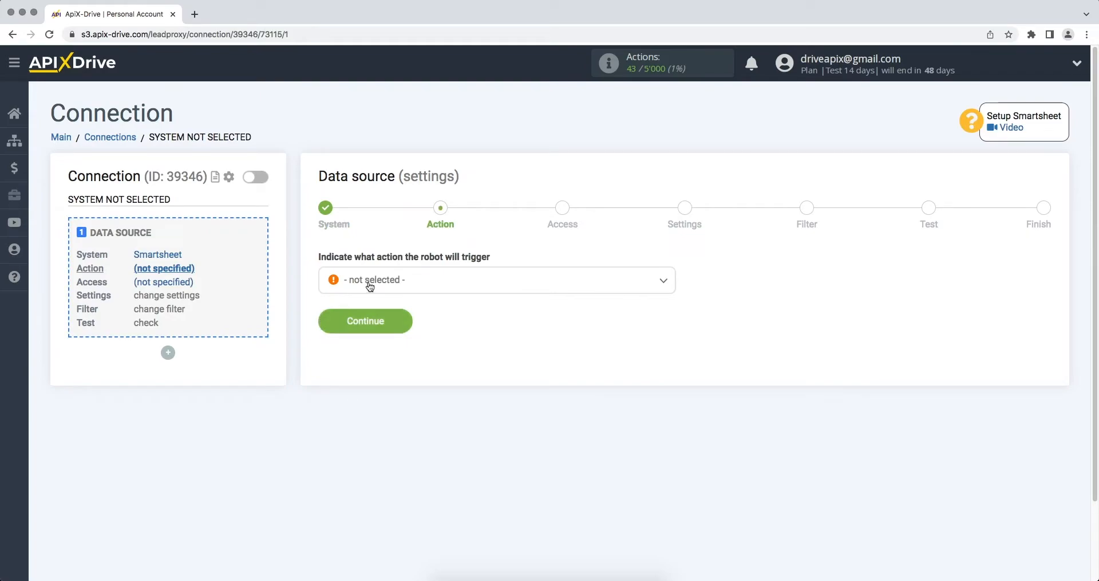
click(495, 280)
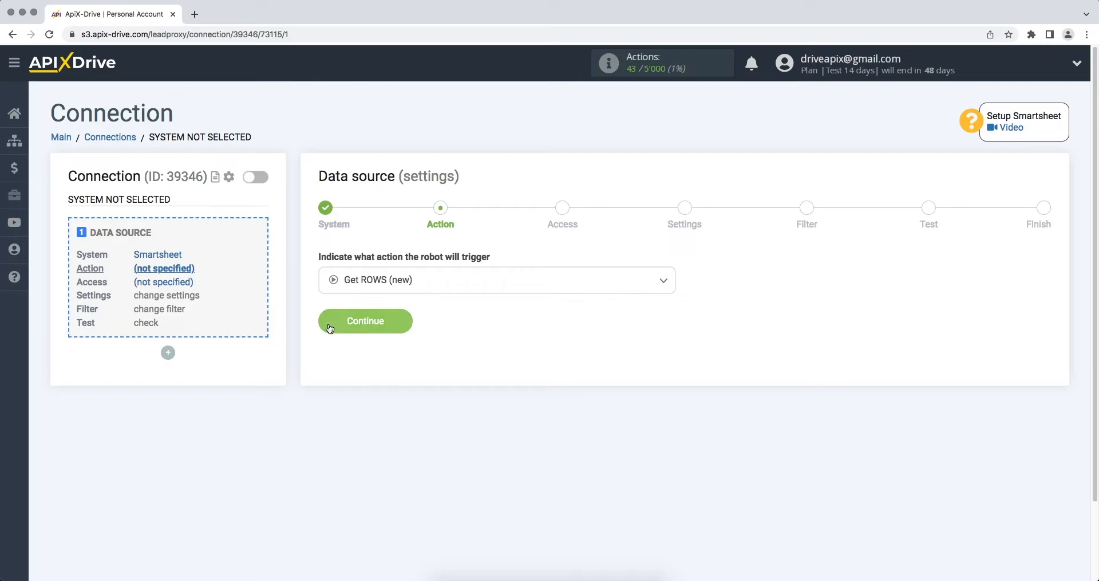
click(364, 321)
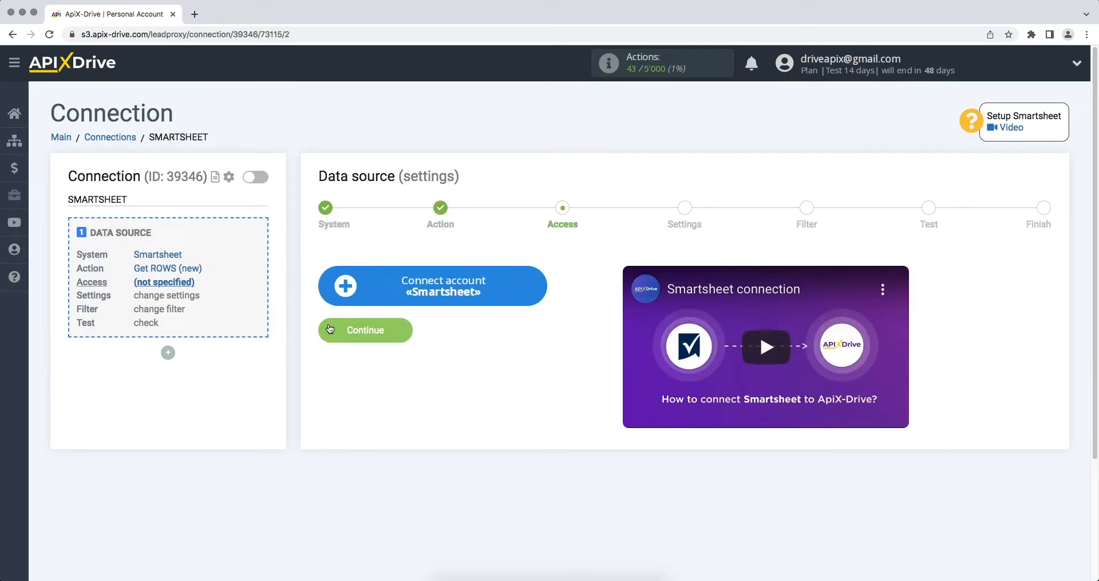
Sign in to Smartsheet with the driveapix@ email and password.
click(432, 285)
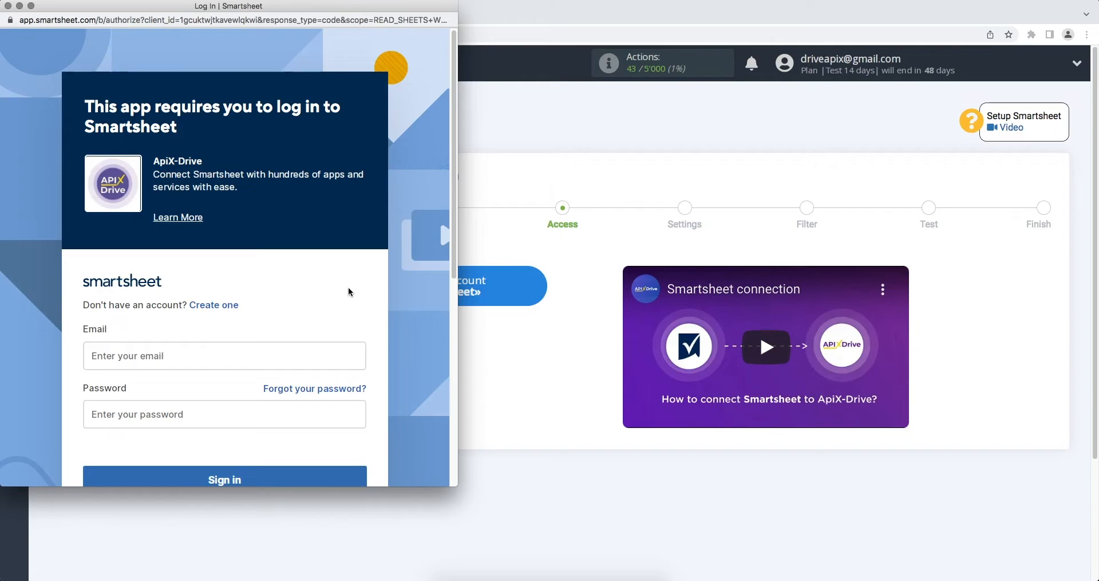
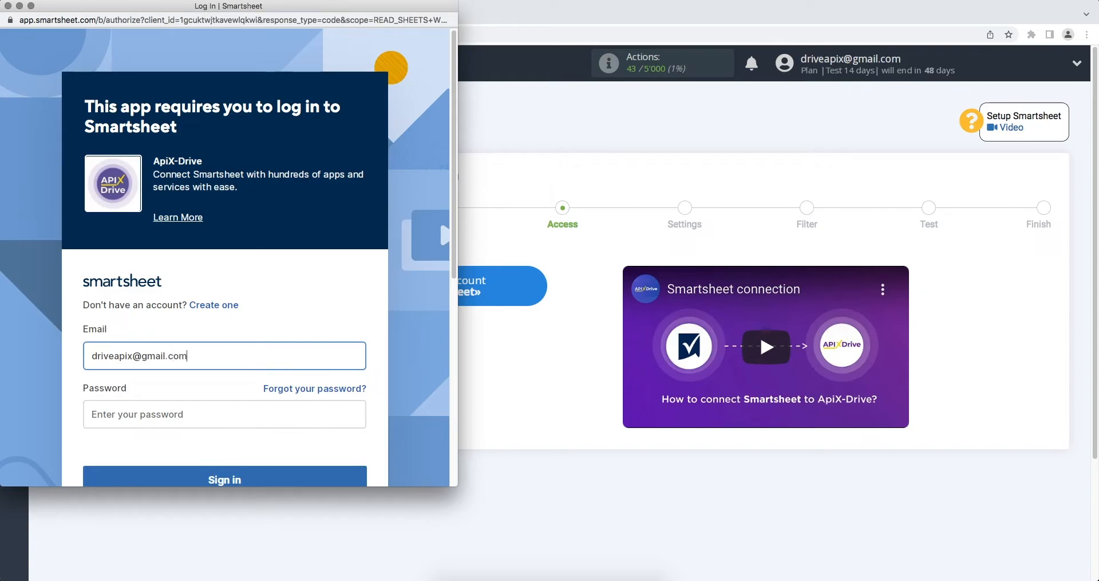
text(••••)
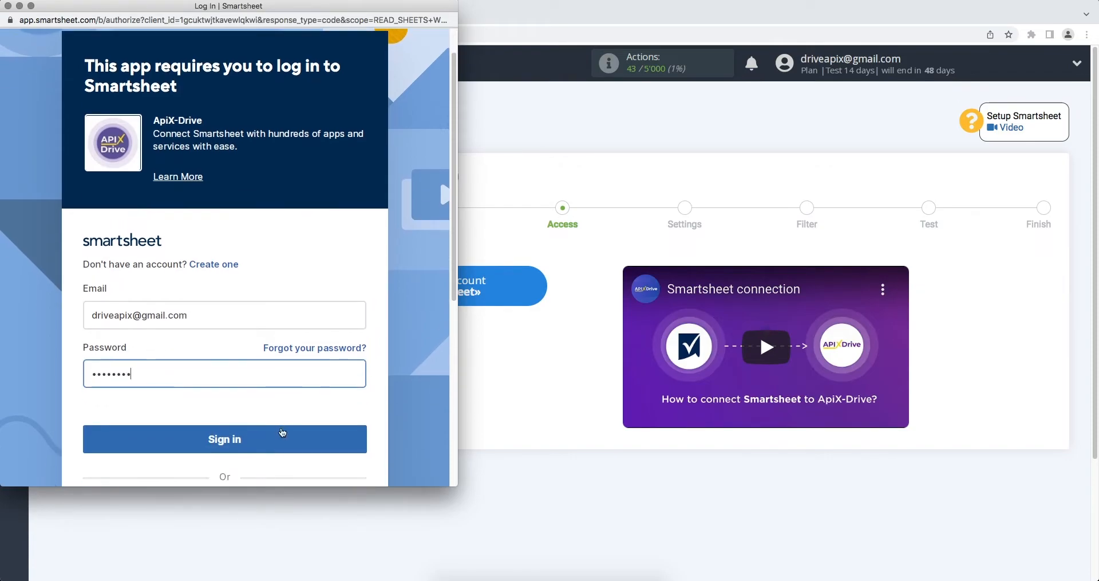
click(225, 439)
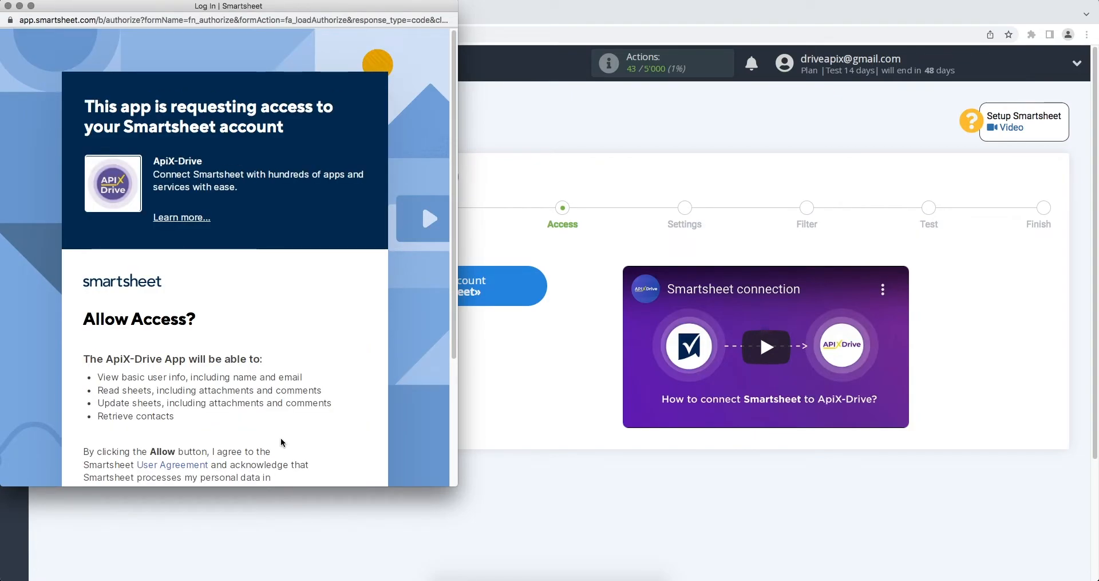
Allow ApiX-Drive access to the Smartsheet account.
scroll(down, 3)
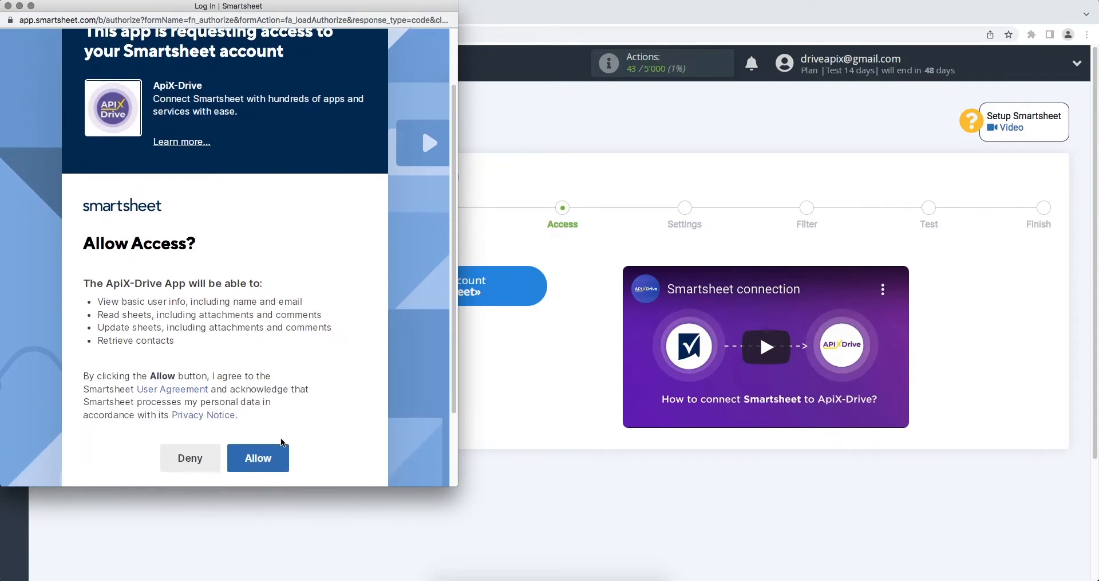
click(257, 457)
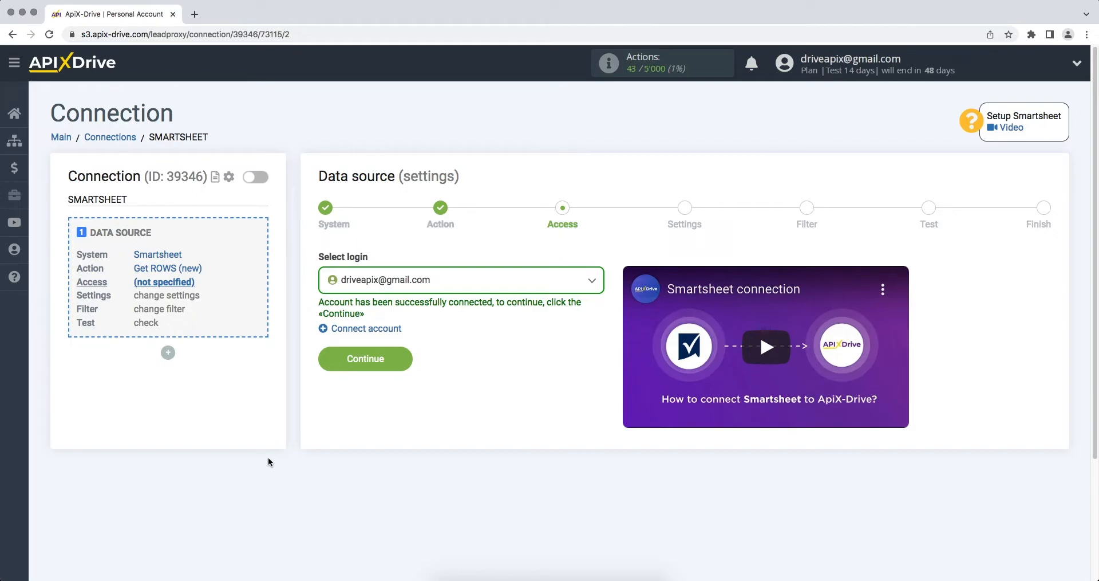
Select the connected Smartsheet login for the source.
click(459, 279)
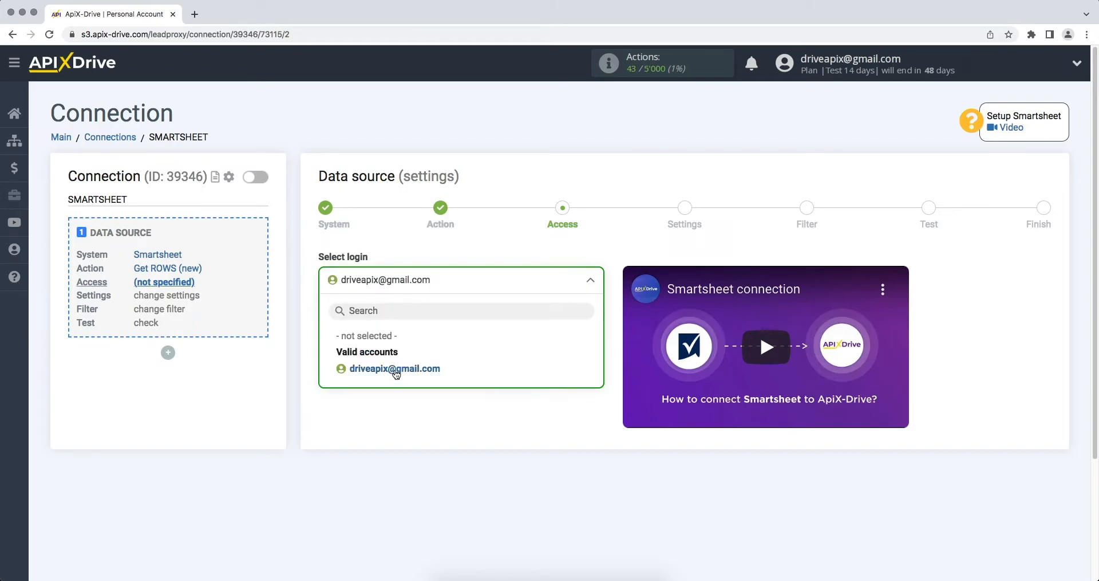
click(395, 368)
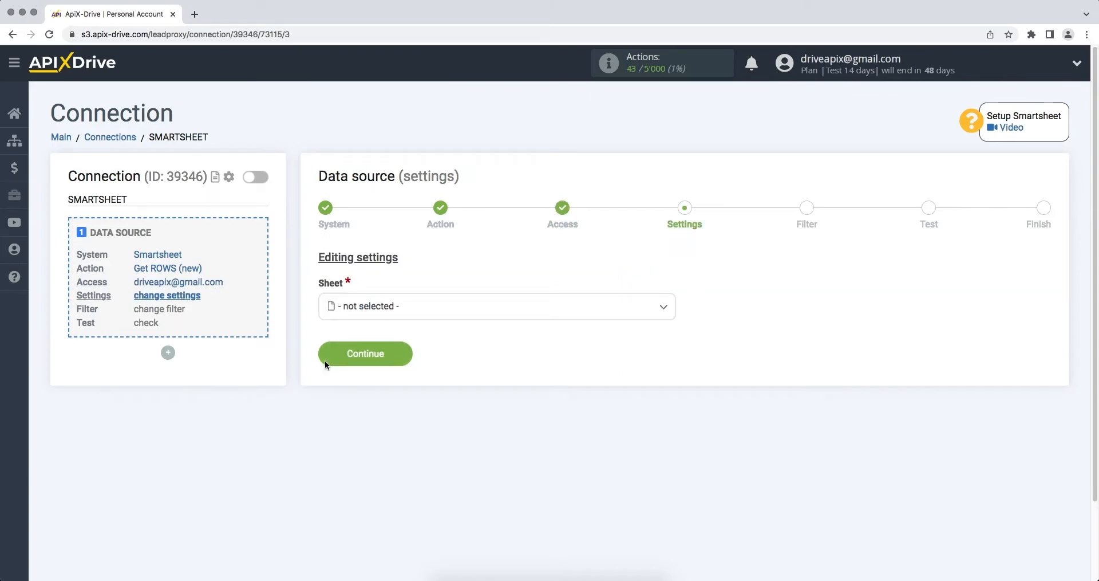
Choose the sheet named ApiX-Drive as the row source.
click(496, 306)
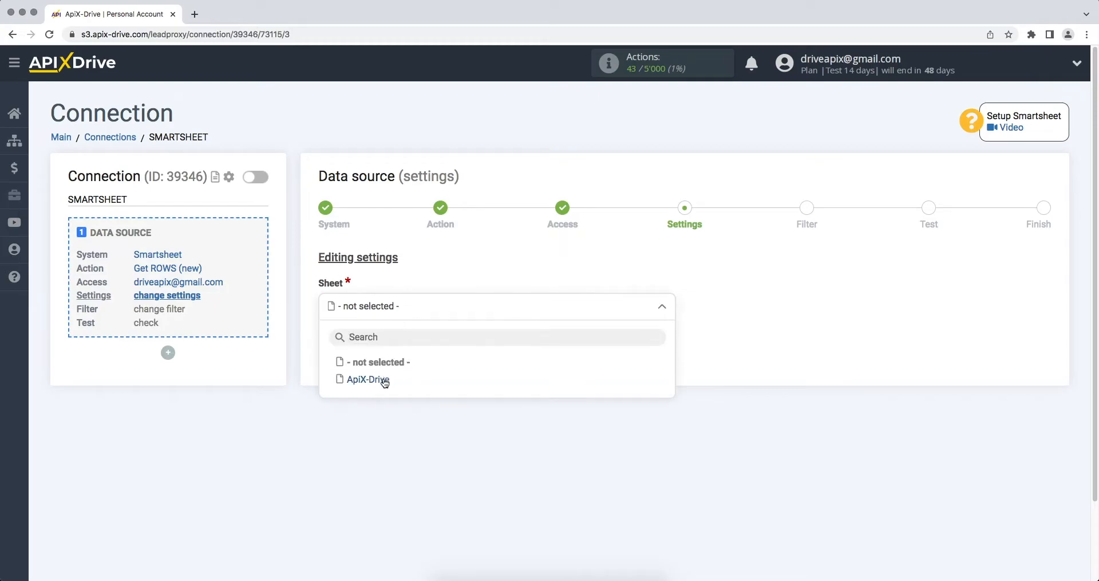
click(368, 379)
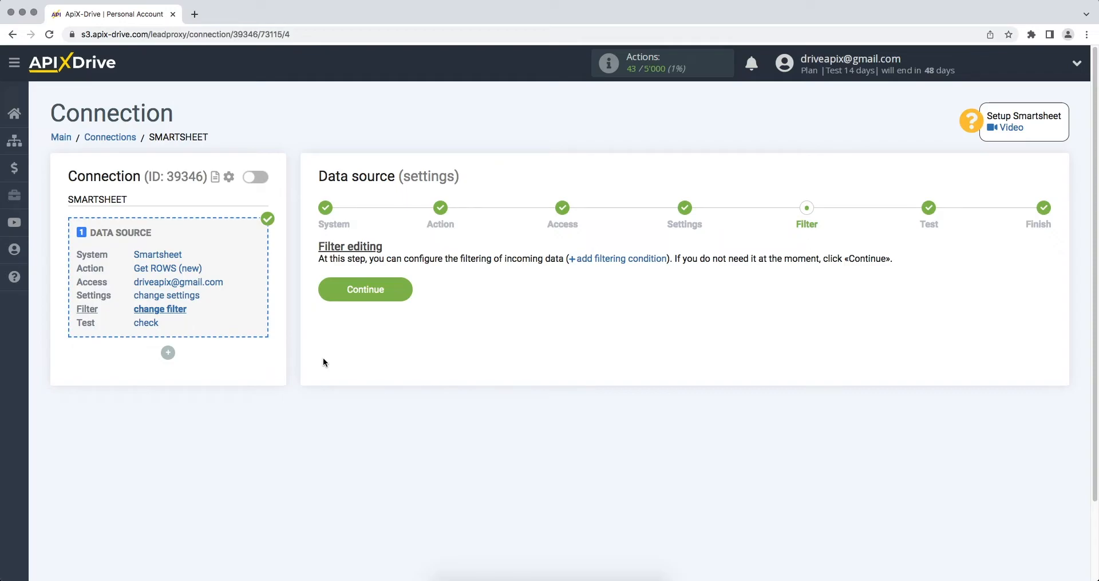
Skip filtering, accept the test row, finish source setup and start configuring data receiving.
click(364, 289)
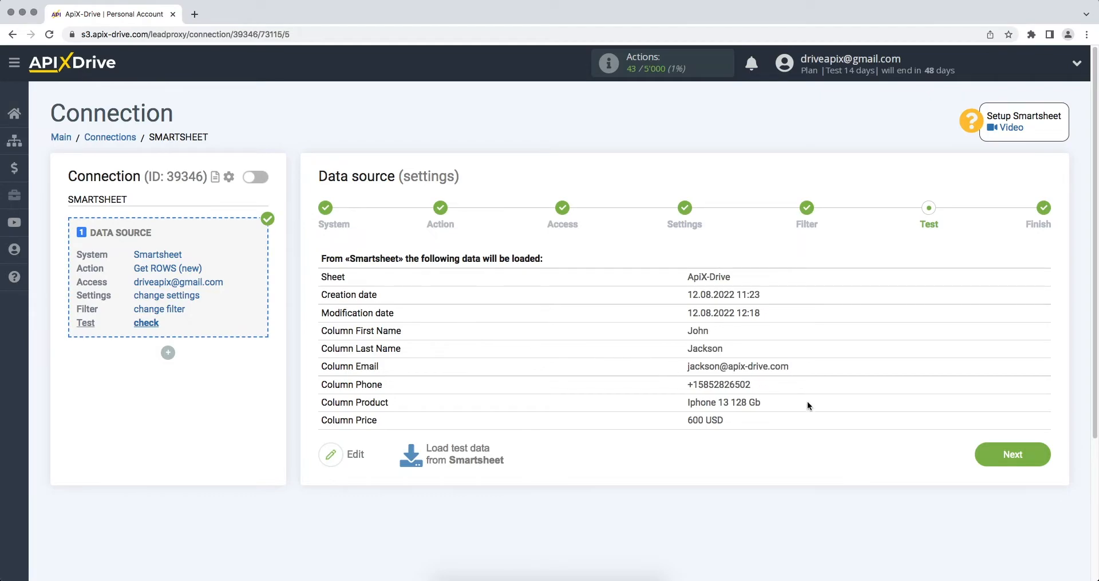
click(1012, 454)
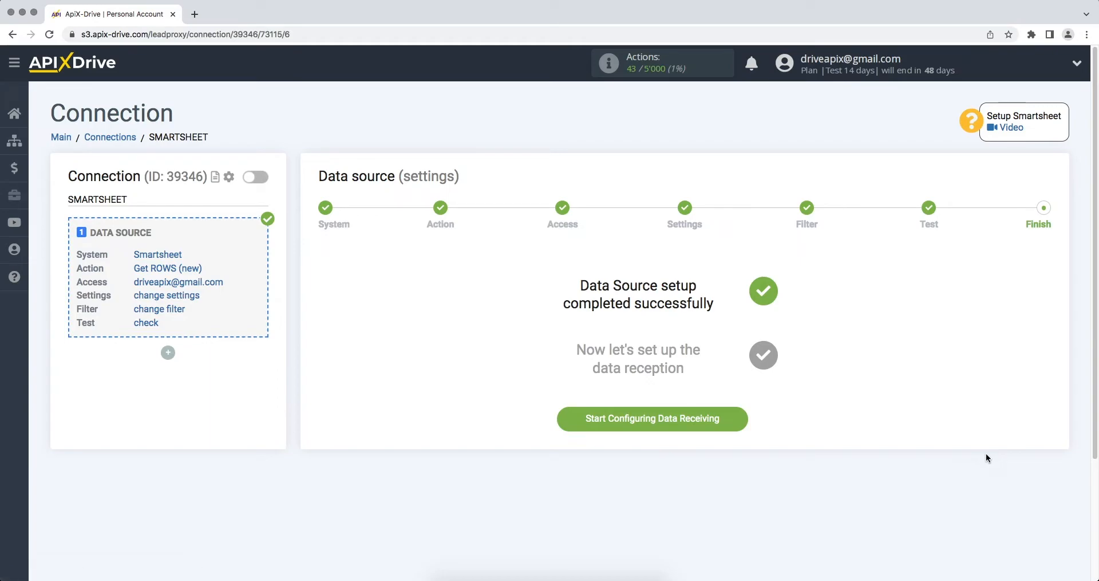
click(652, 418)
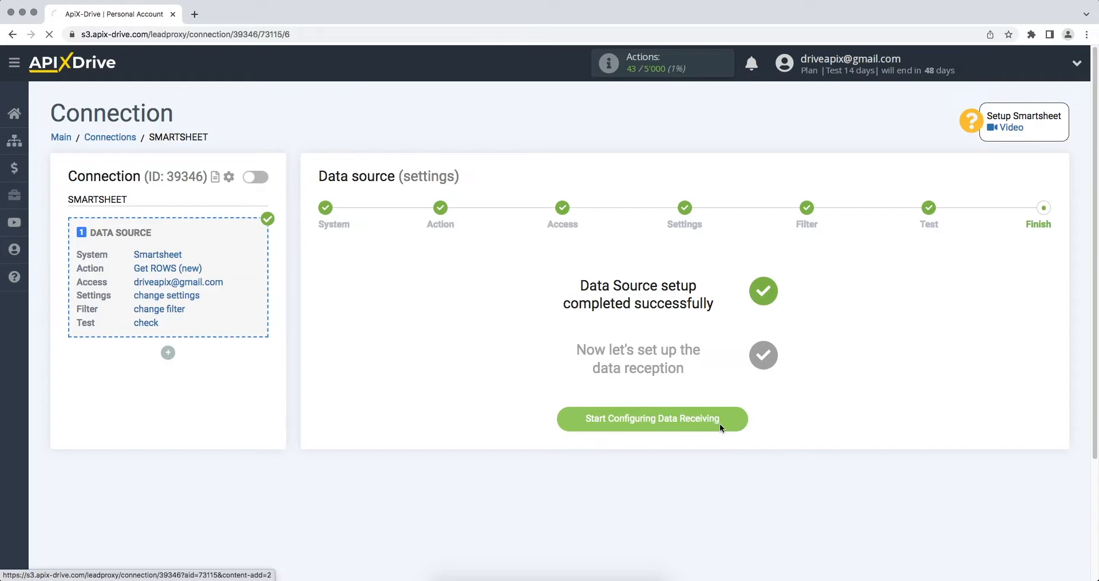
click(652, 418)
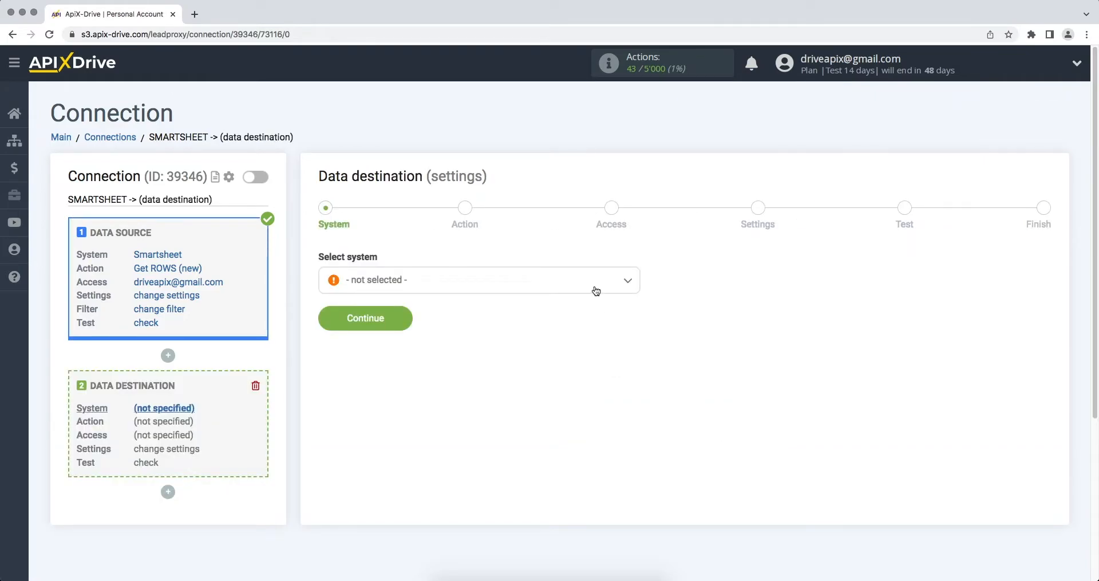
Choose ConvertKit as destination system with the Add SUBSCRIBER action.
click(481, 279)
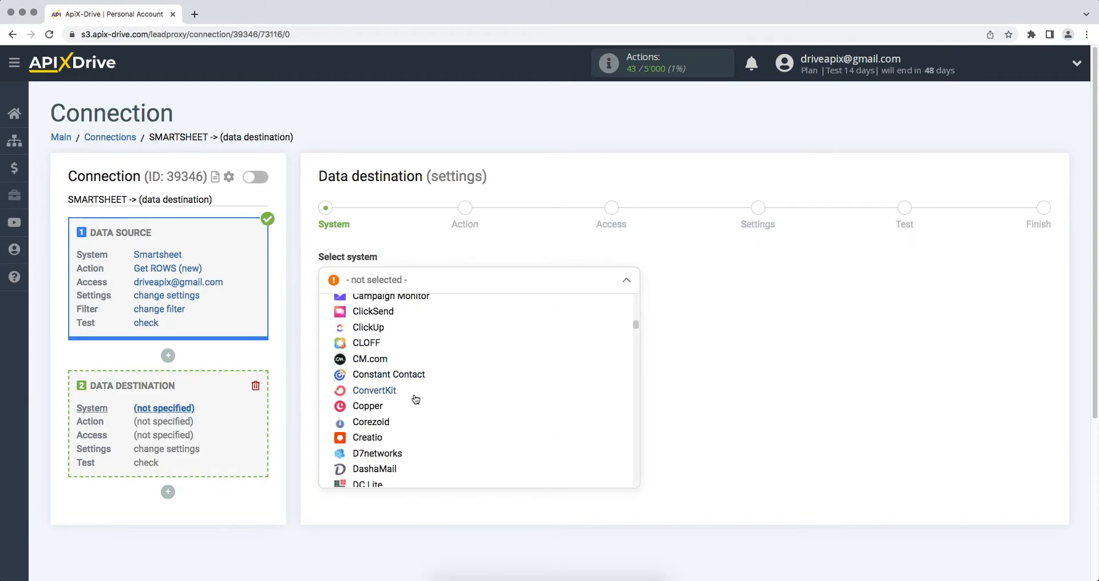
click(375, 389)
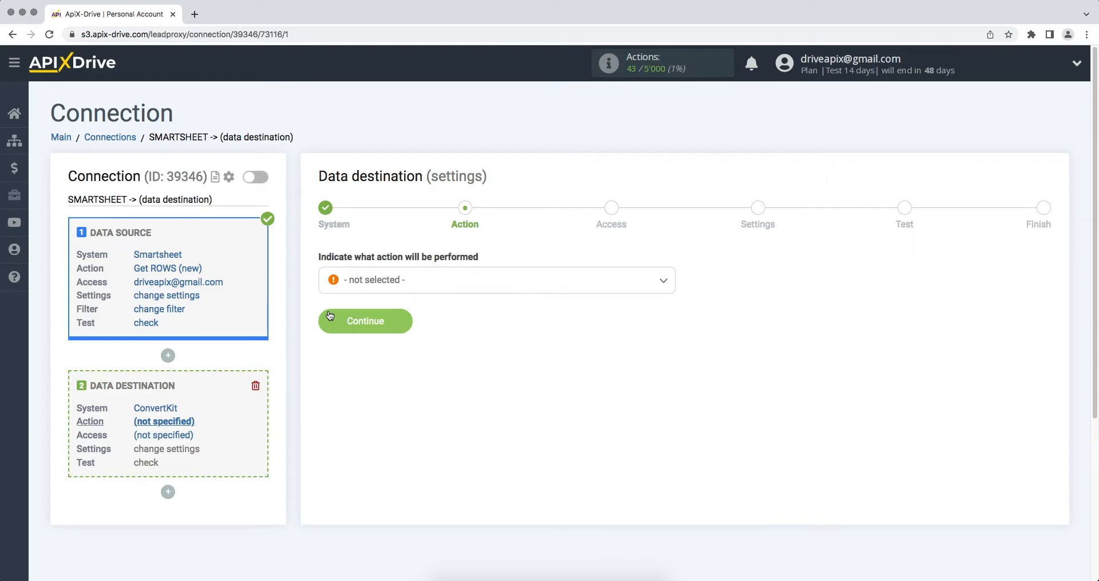
click(496, 280)
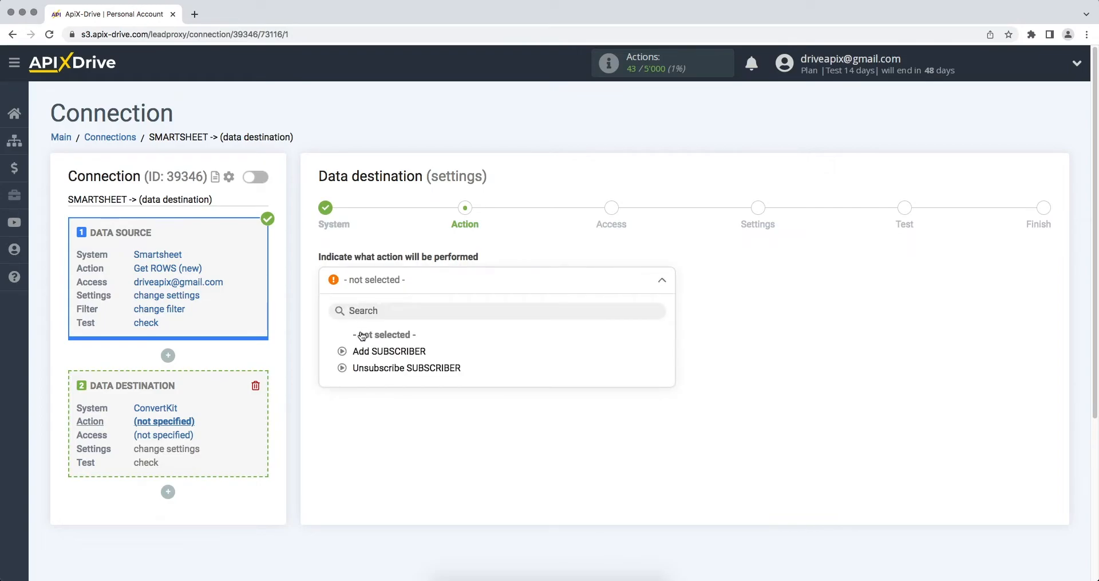
click(389, 350)
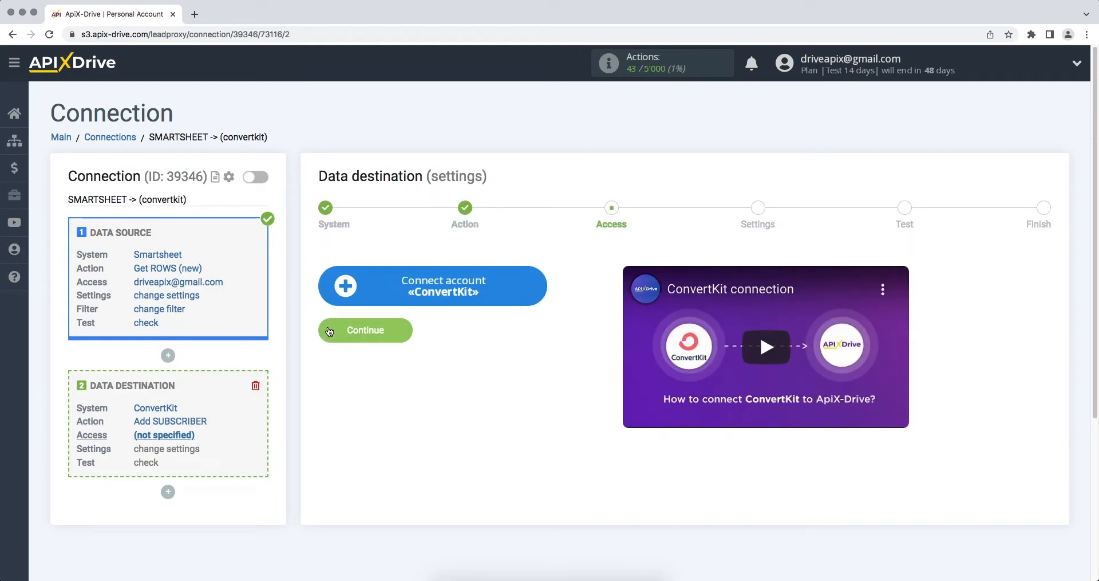
Begin connecting a ConvertKit account to the destination.
click(432, 285)
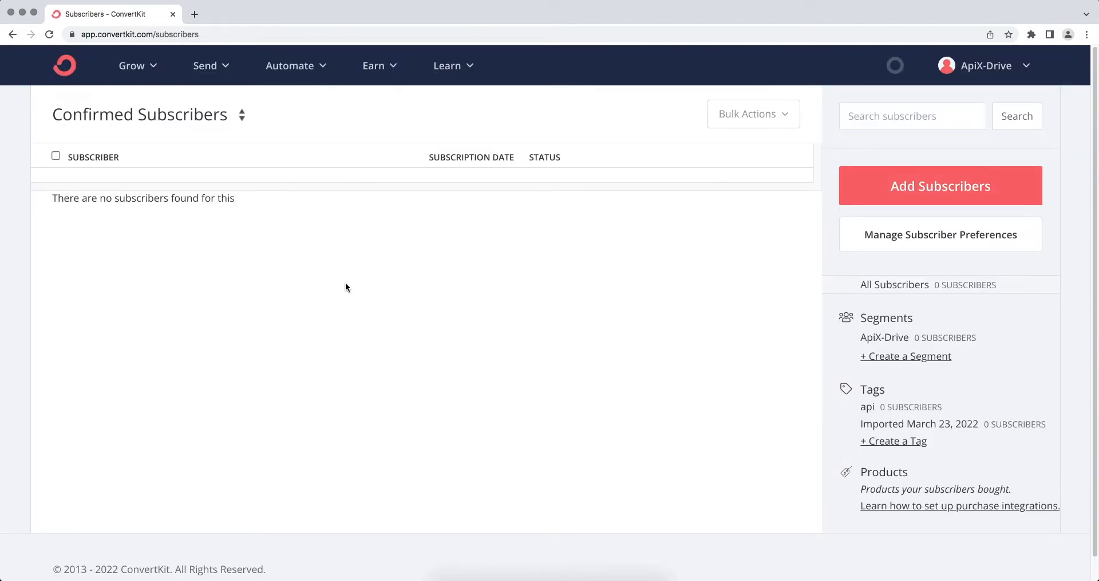
Reveal and copy the API Secret from ConvertKit's Advanced settings.
click(983, 66)
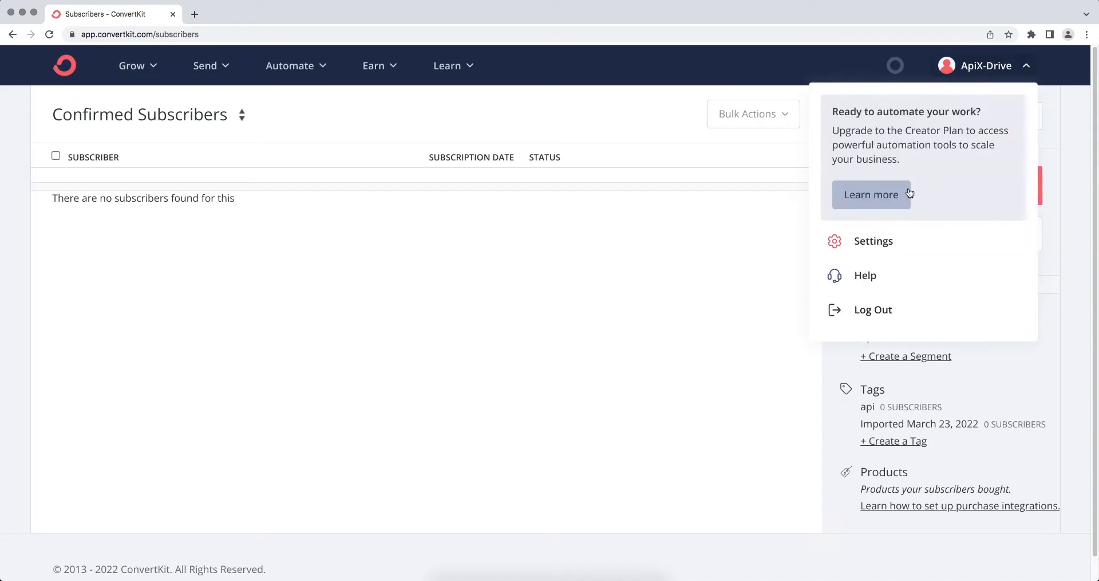
click(874, 240)
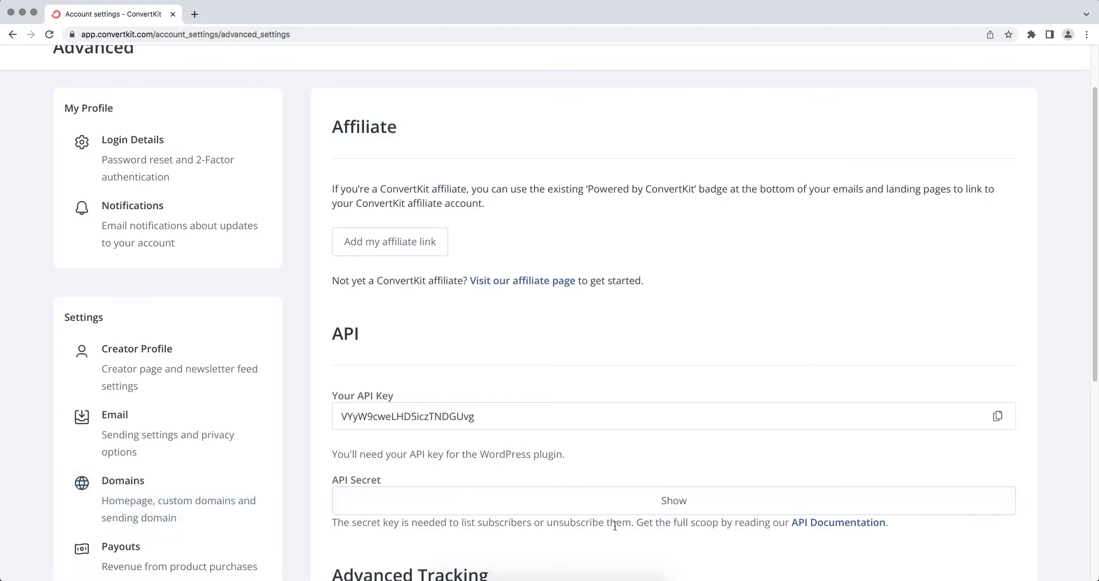
click(673, 501)
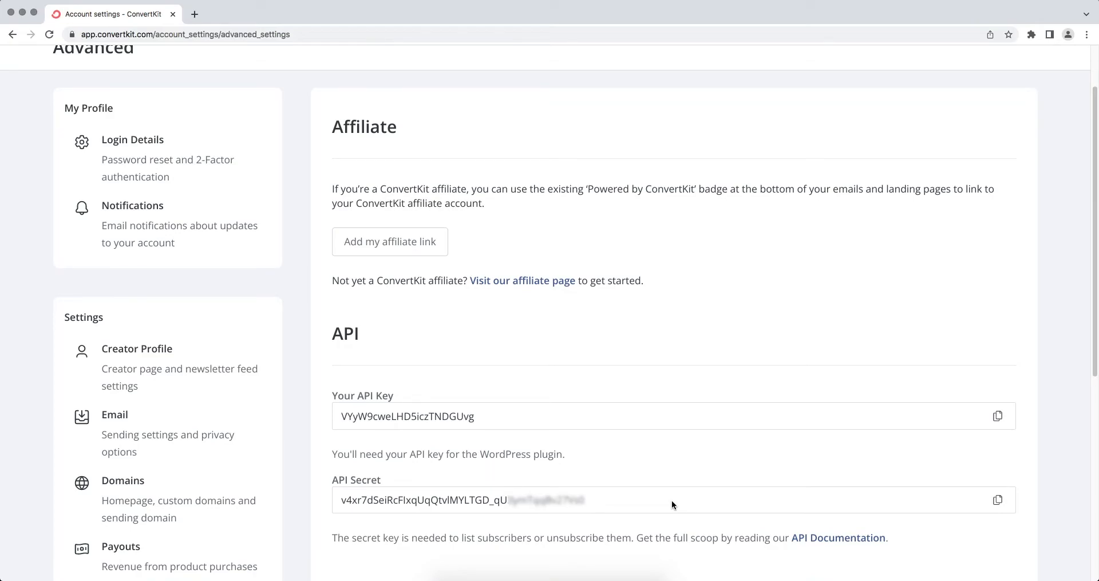
triple_click(424, 499)
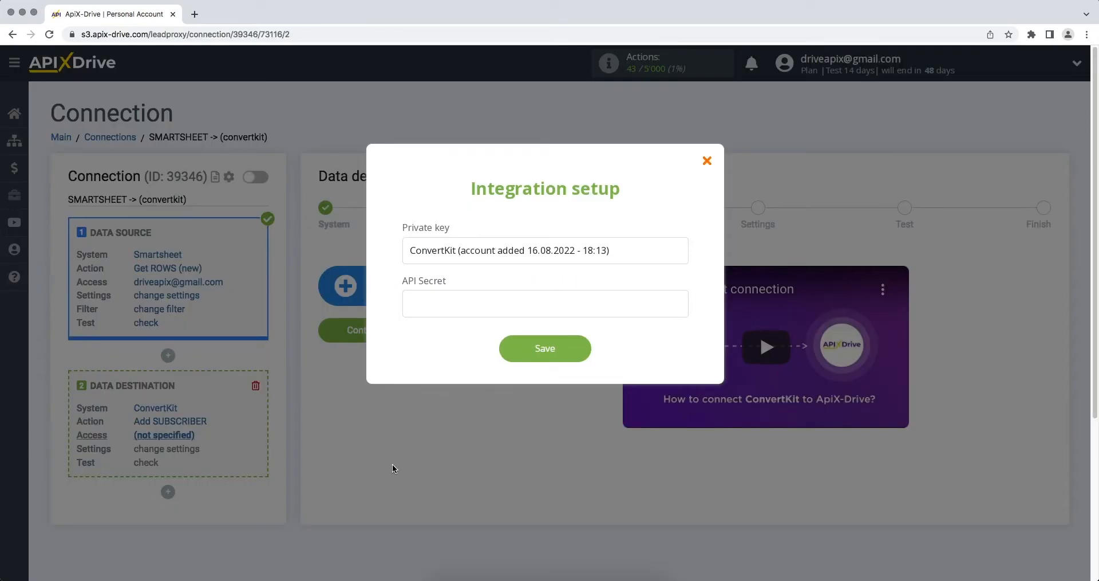
Paste the API Secret, save the ConvertKit account and continue to settings.
right_click(545, 304)
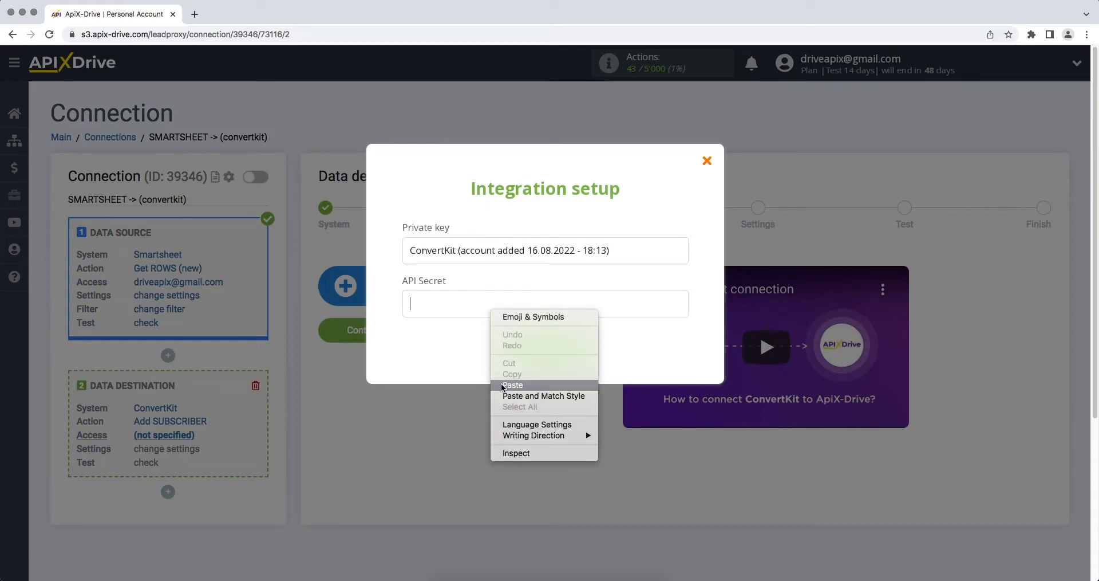
click(513, 385)
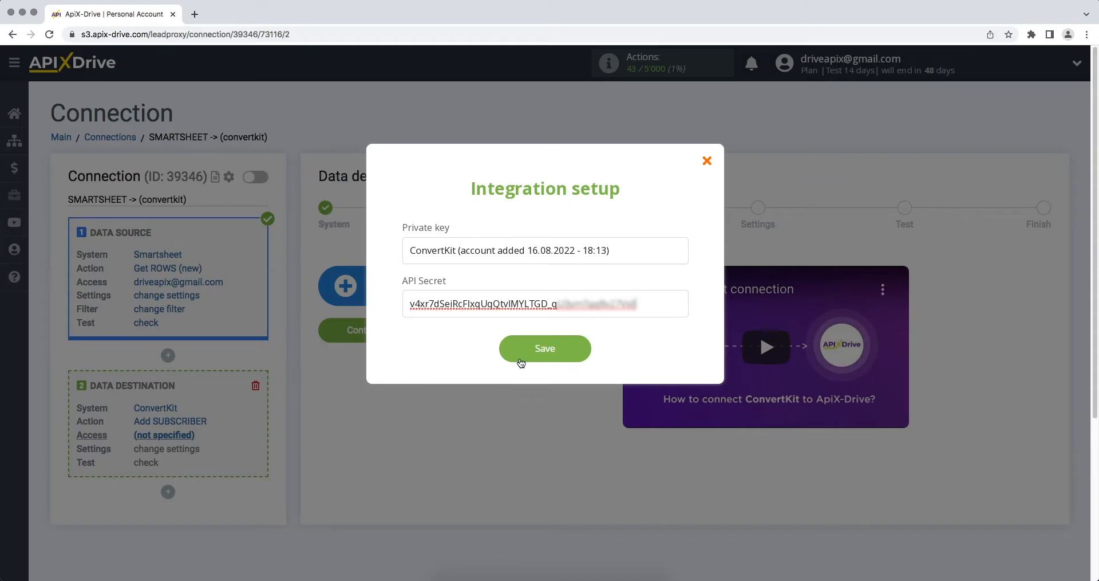
click(545, 348)
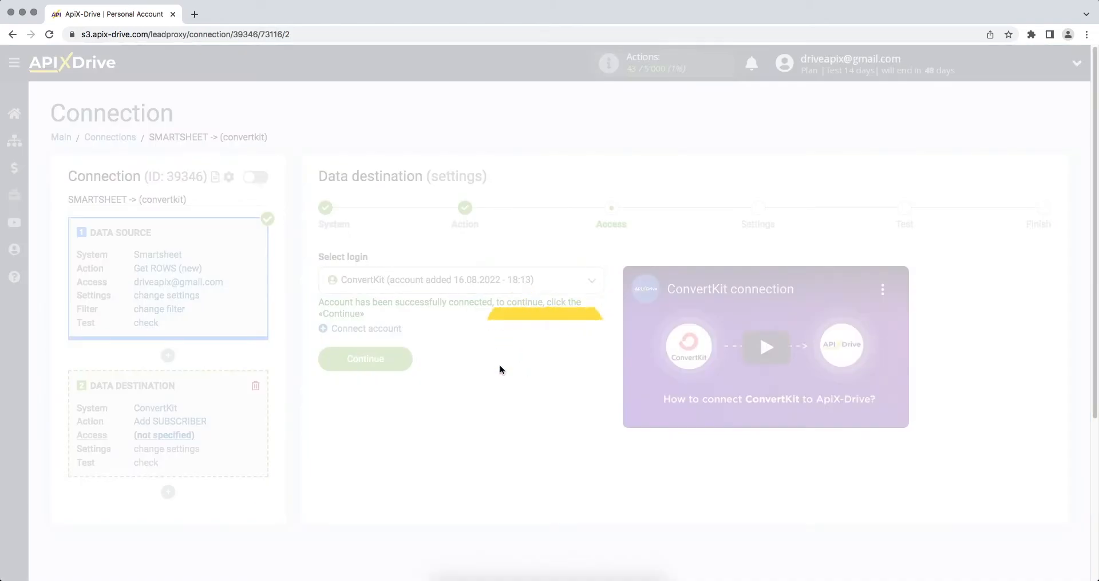
click(365, 359)
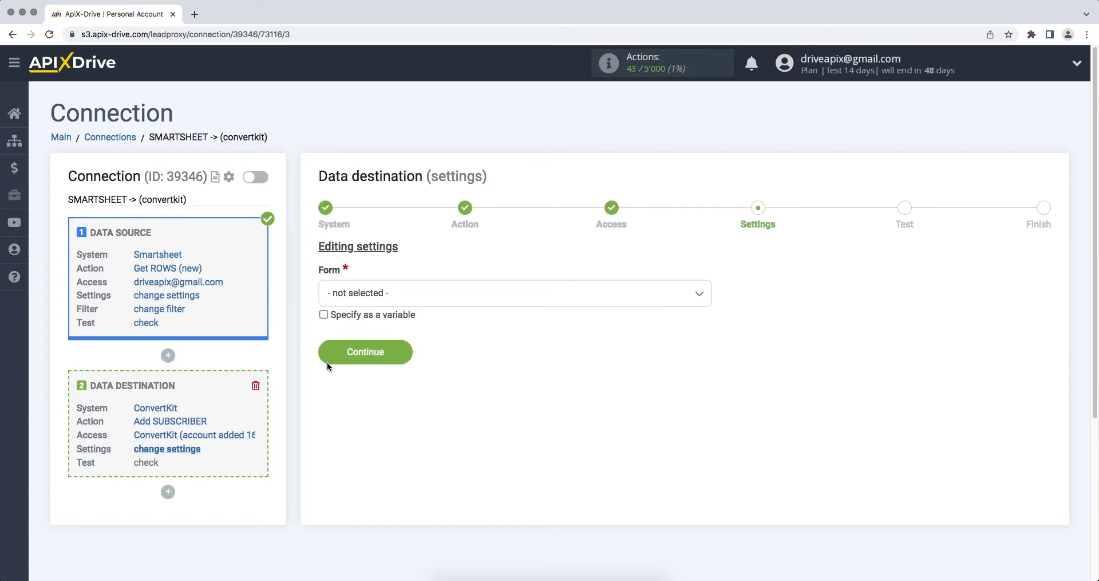
Map Newsletter as Form, Email column as E-mail, First Name plus Last Name as First name, and continue.
click(514, 292)
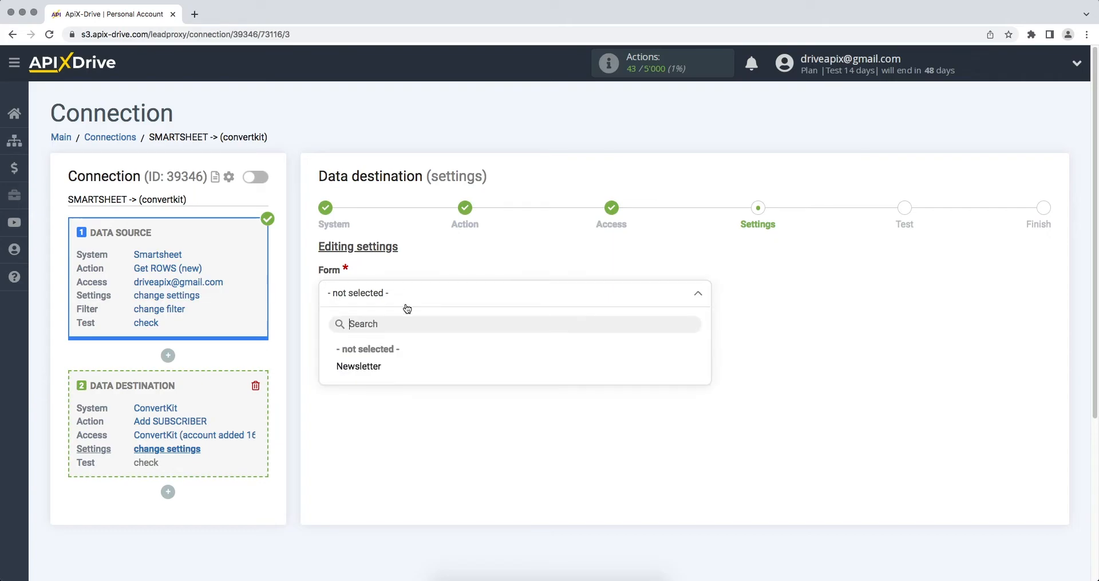
click(358, 365)
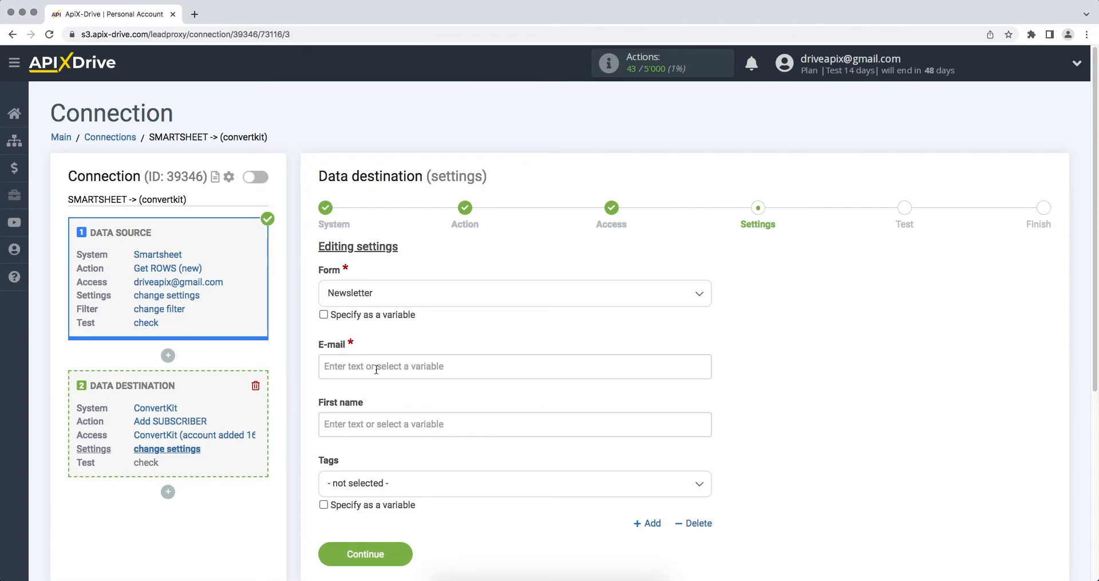
click(514, 366)
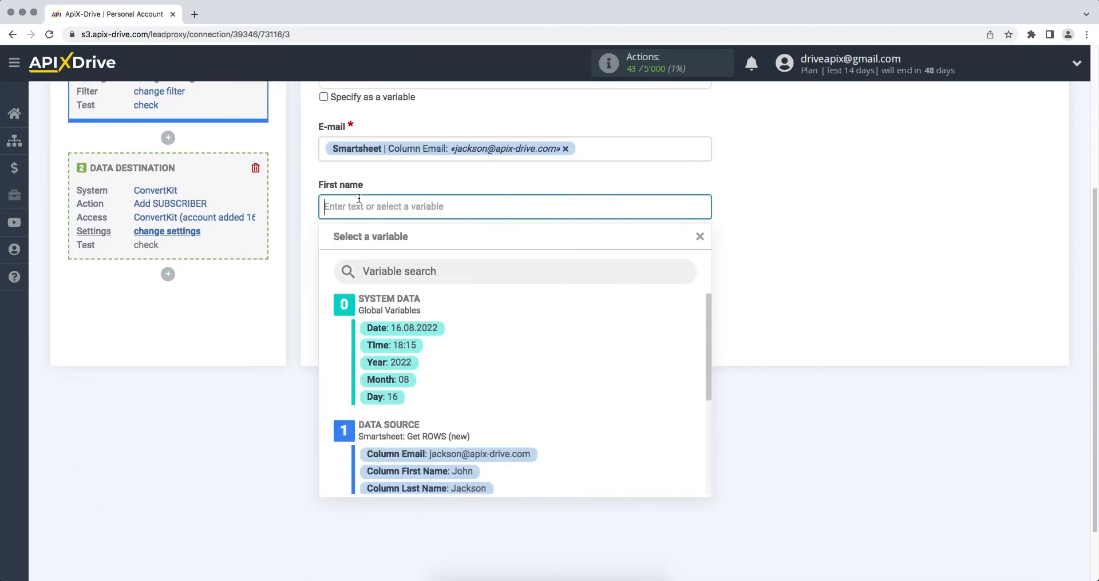
click(419, 471)
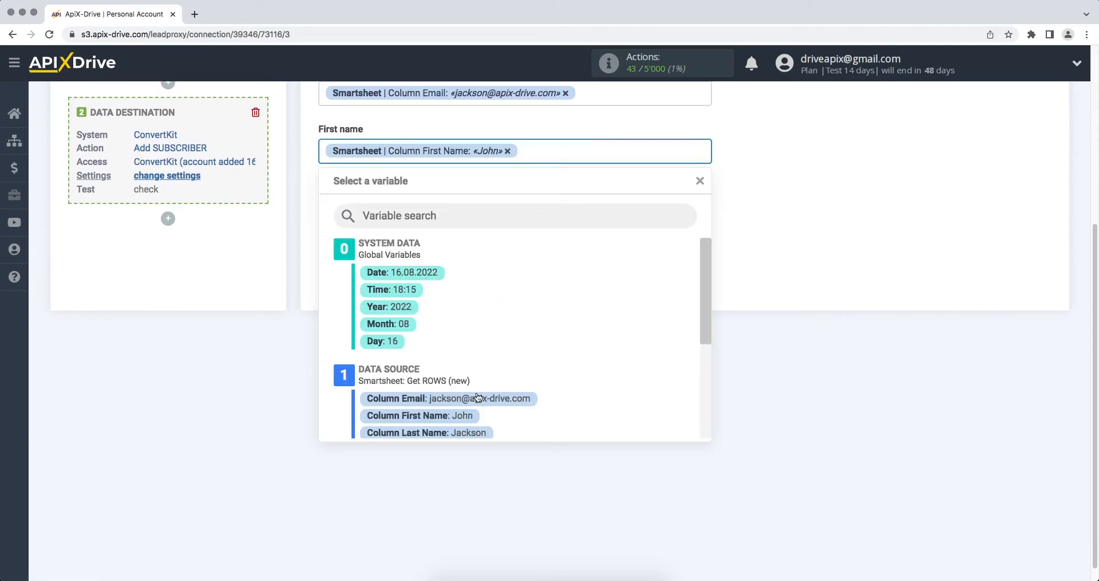
click(426, 432)
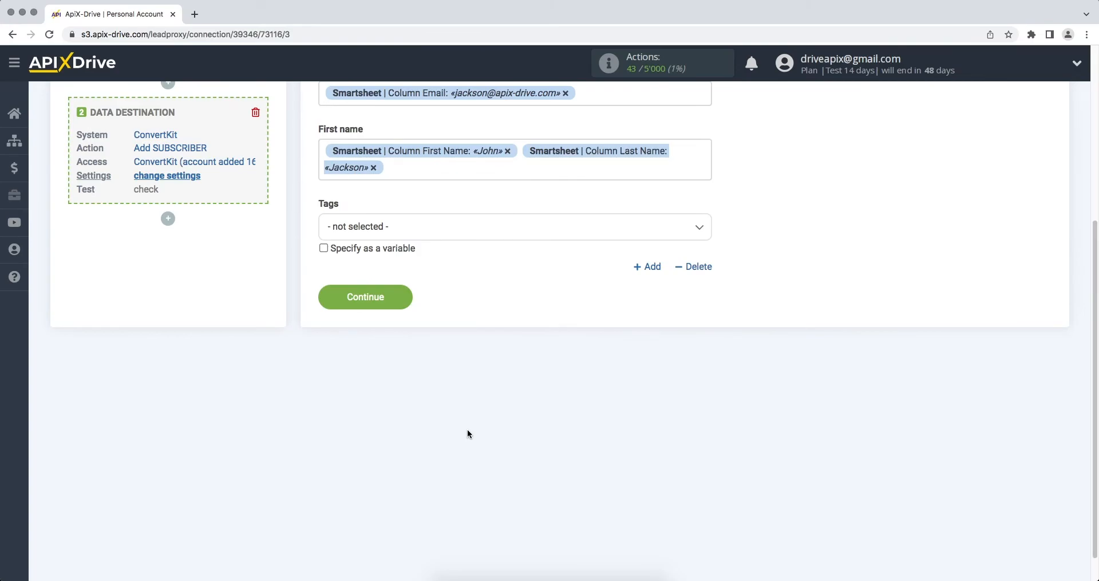
click(364, 296)
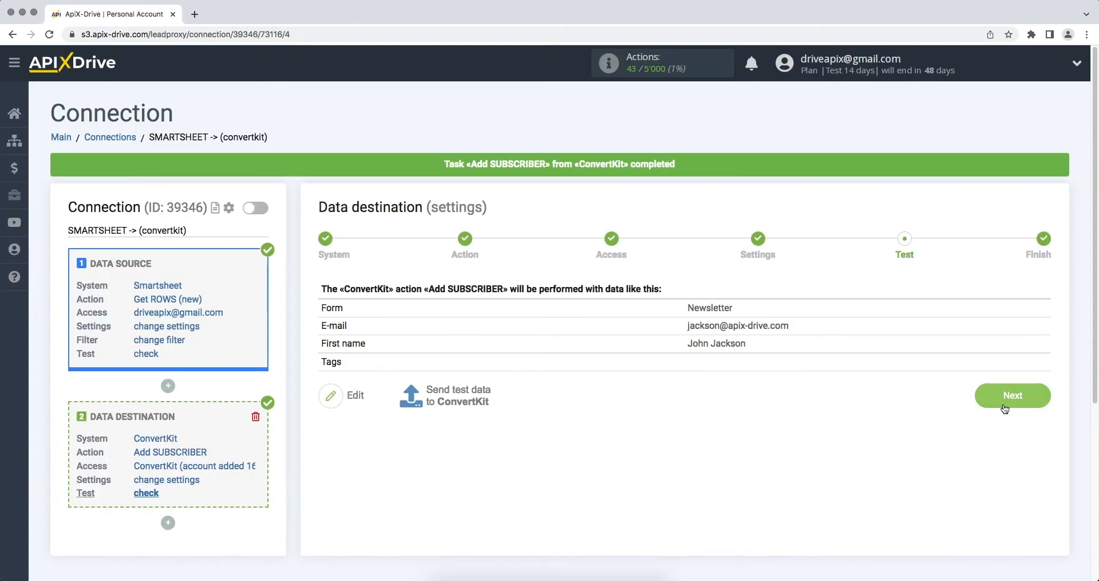
Finish the test step and enable auto-update on the Smartsheet → ConvertKit connection.
click(1012, 395)
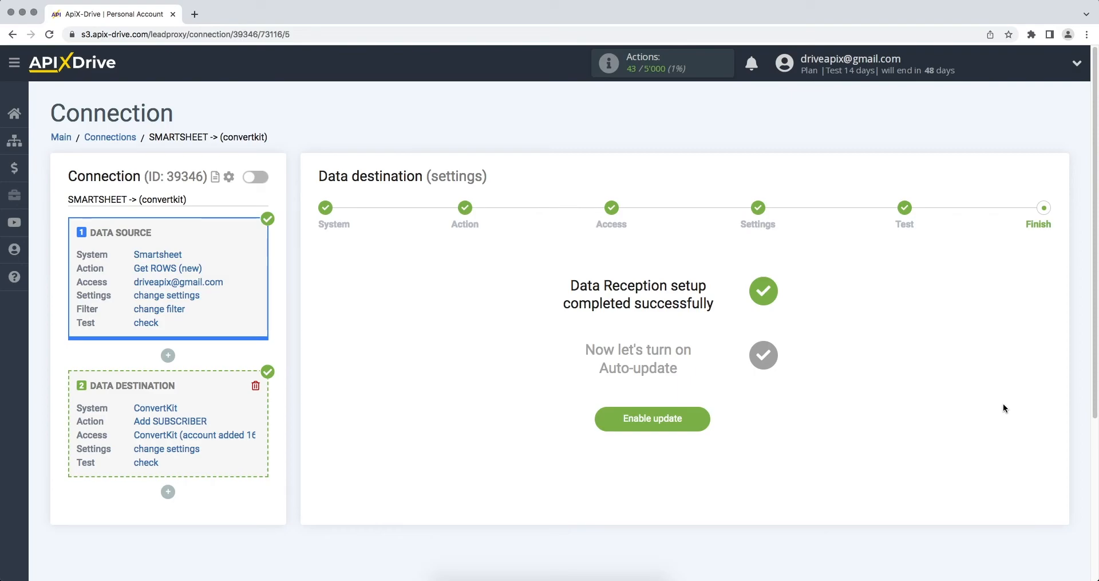
click(651, 418)
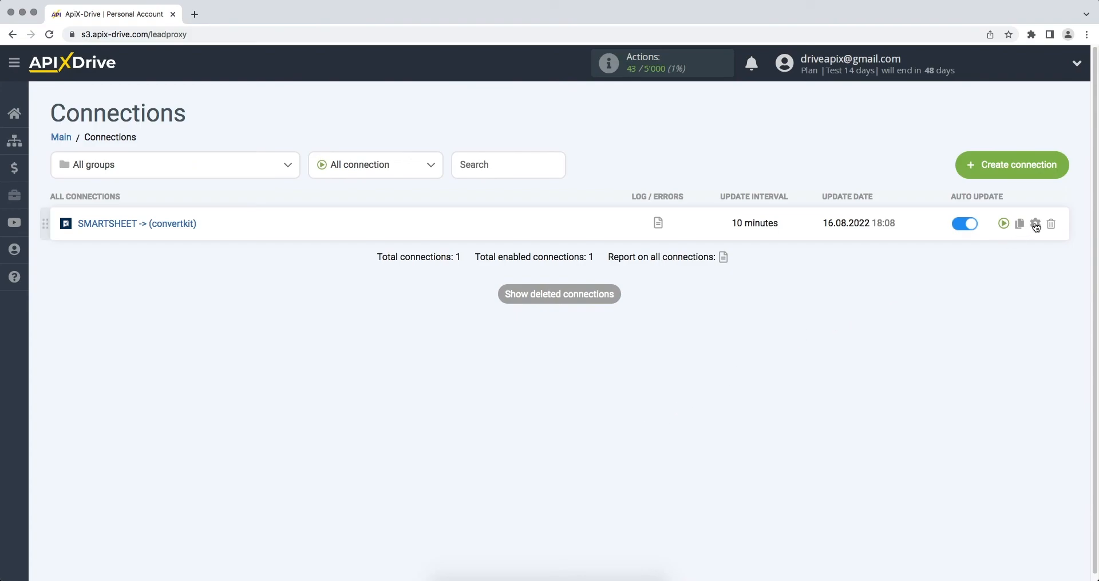
Set the connection's update interval to 5 minutes in its settings and save.
click(1035, 223)
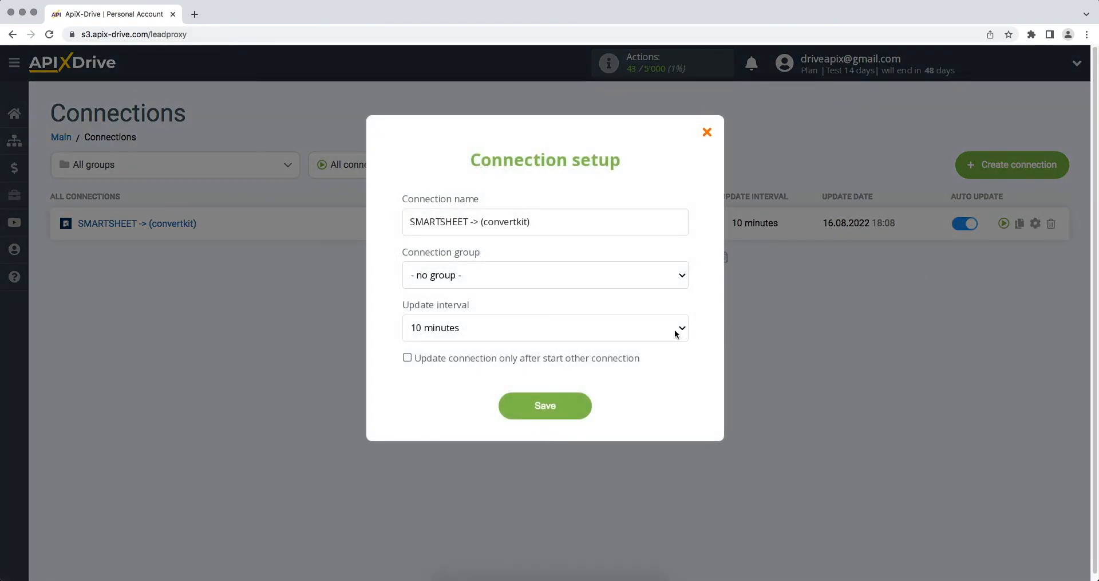
click(545, 327)
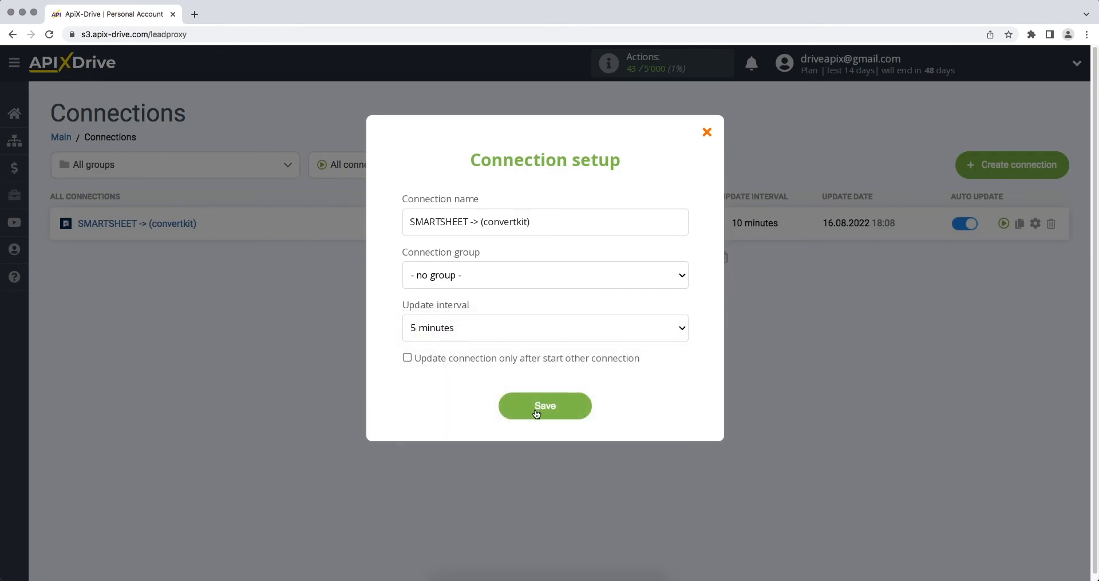
click(545, 405)
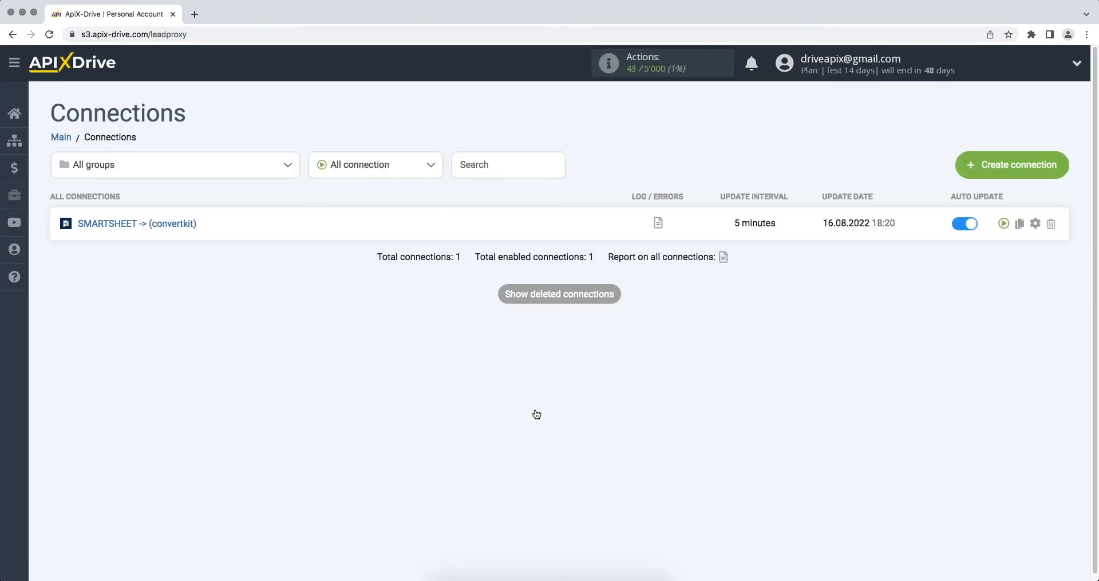